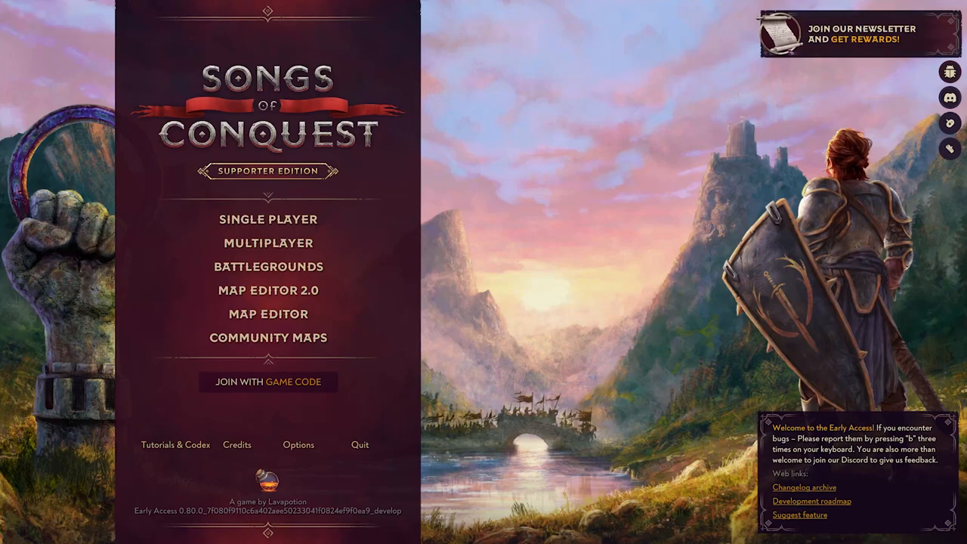
Step: Open a custom skirmish lobby from the Single Player menu
click(267, 219)
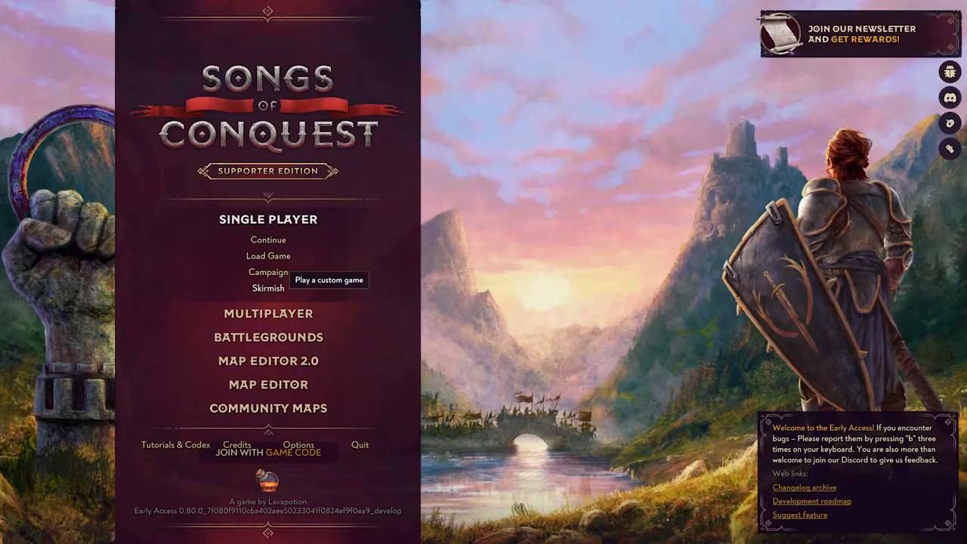
click(269, 287)
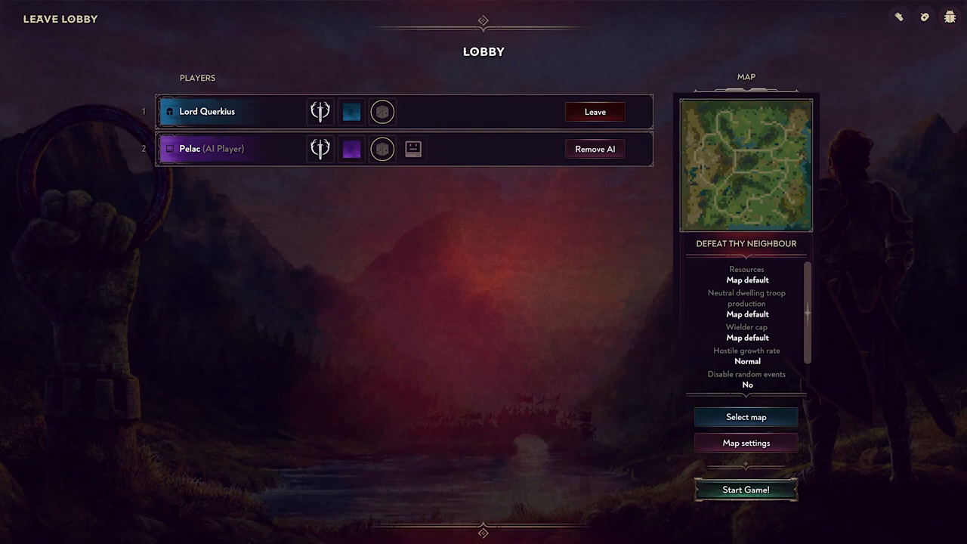
Step: Choose the random 4 Players map after previewing the 6 and 8 Players ones, and confirm it
click(746, 417)
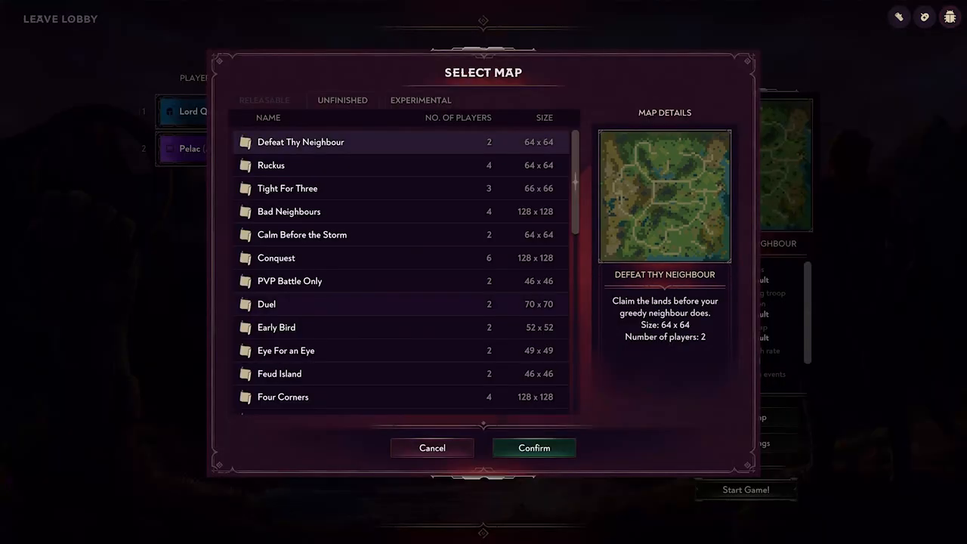
scroll(down, 3)
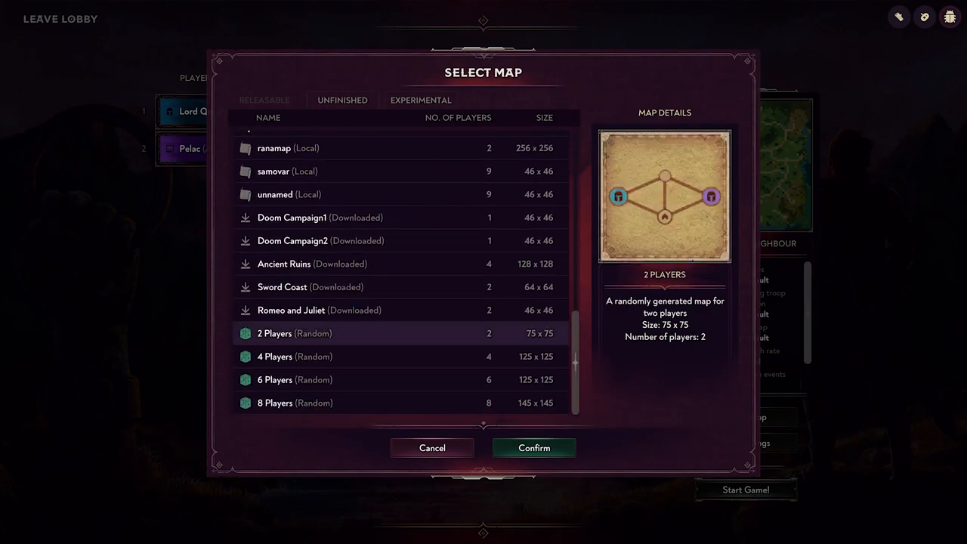
click(293, 379)
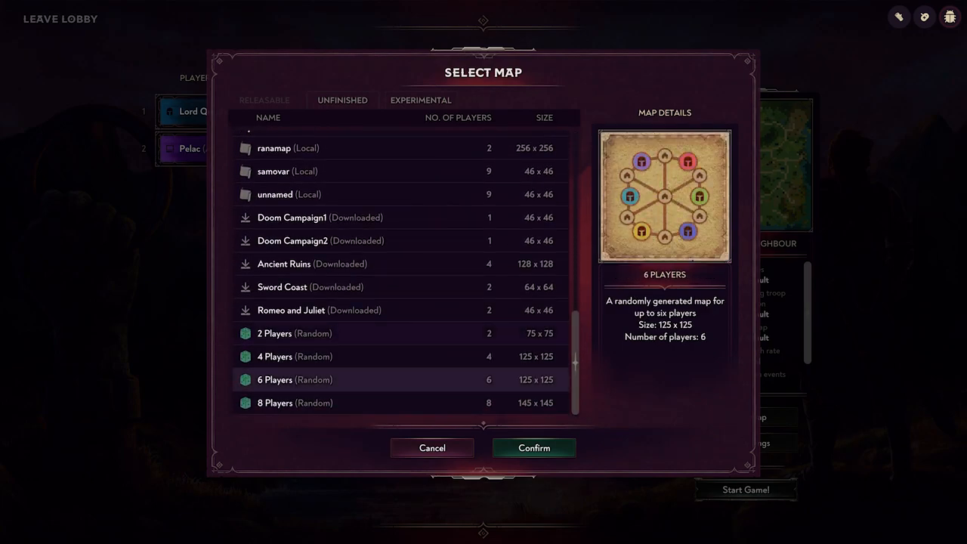
click(295, 402)
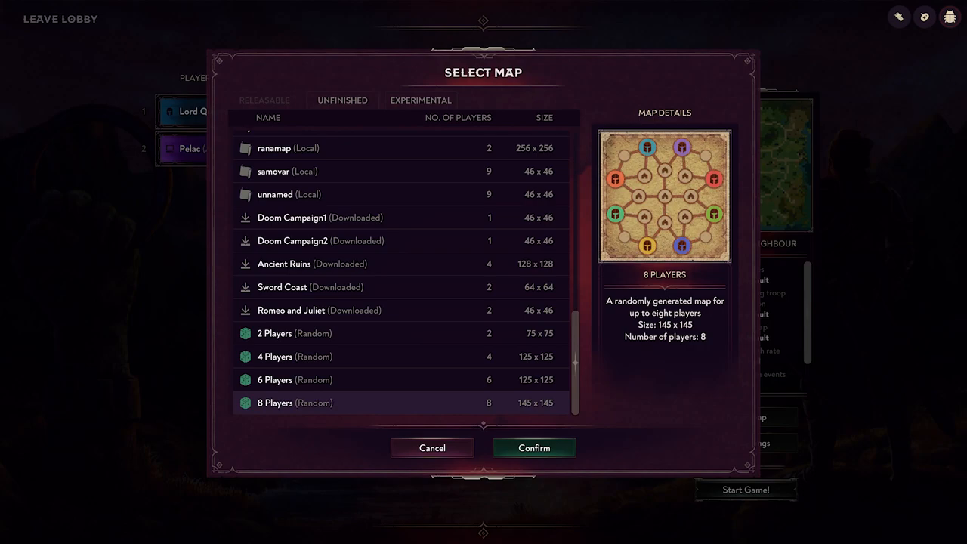
click(294, 357)
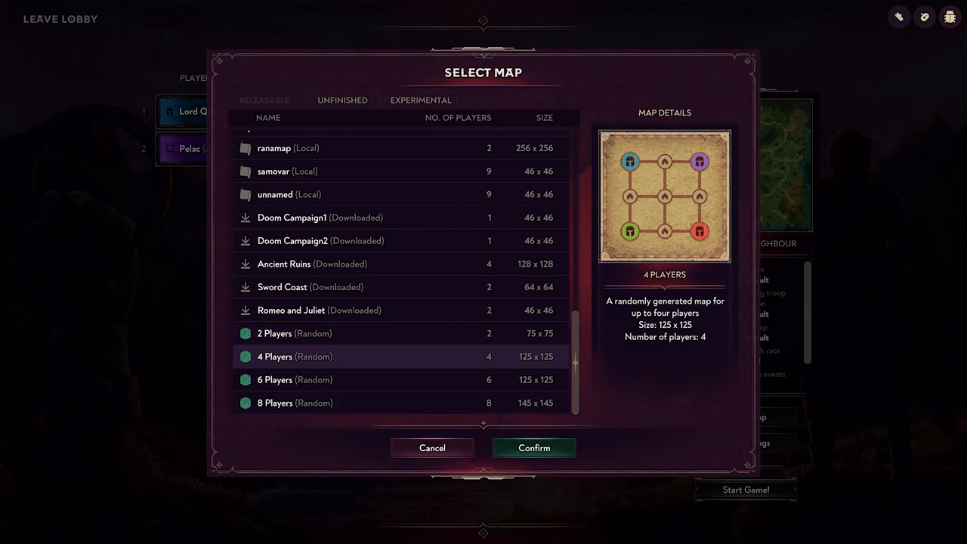
click(533, 447)
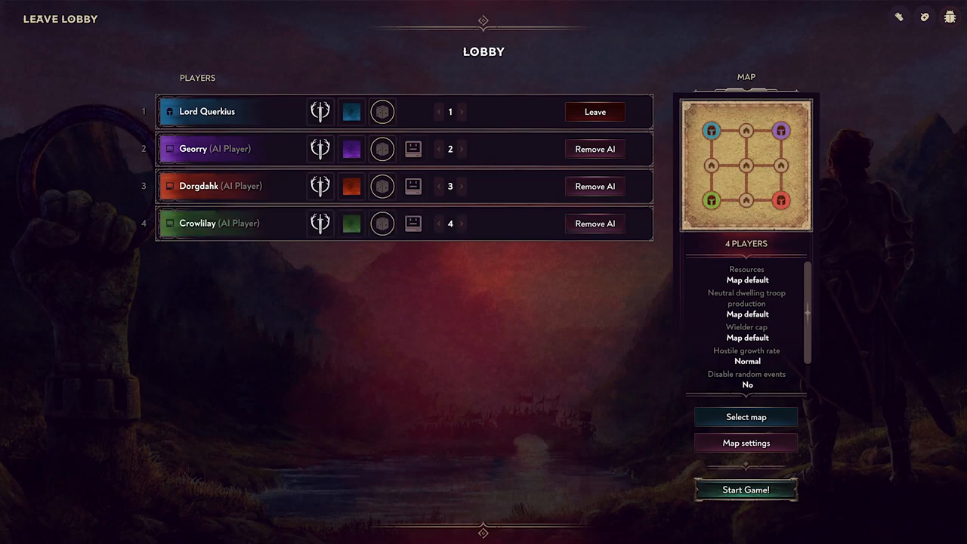
mouse_move(320, 112)
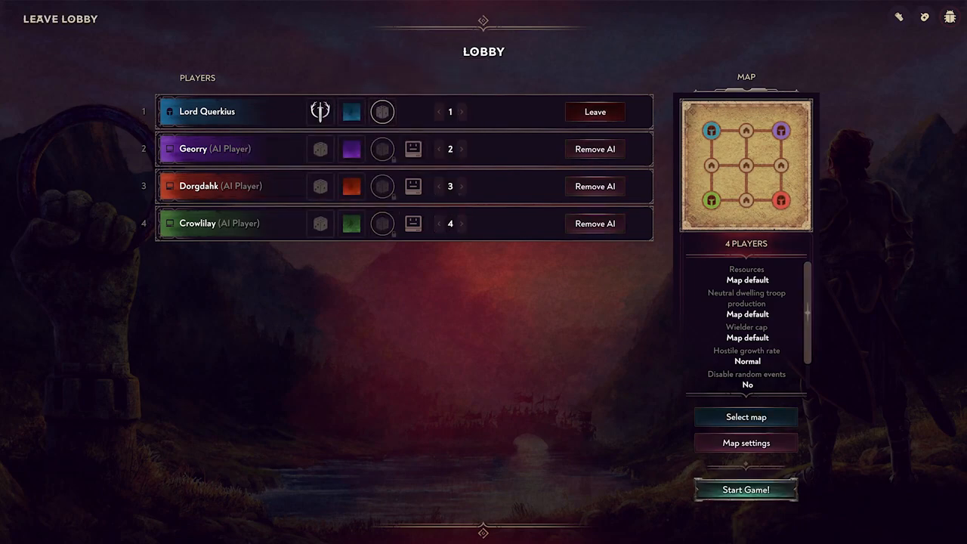
Step: Launch the four-player skirmish from the lobby
click(746, 490)
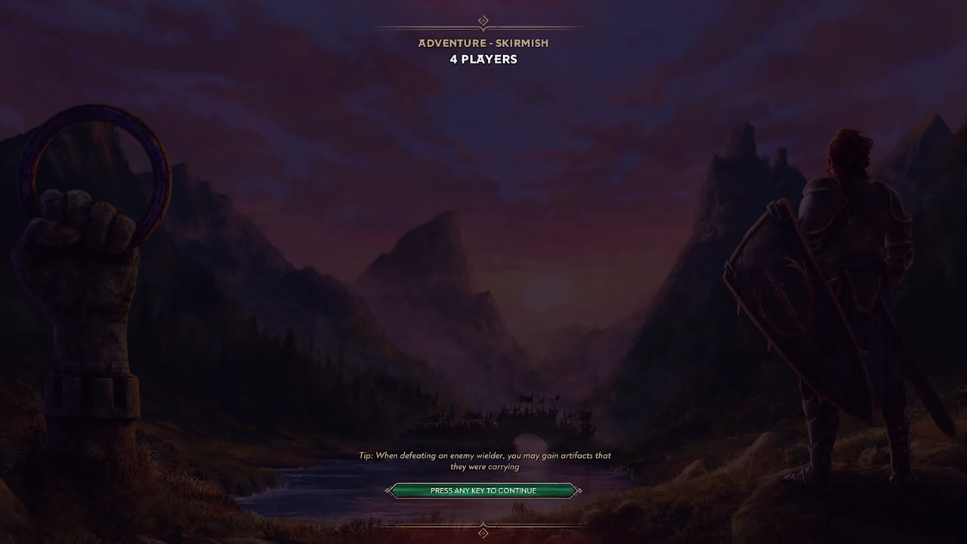
Step: Continue past the adventure loading screen into the game
key(enter)
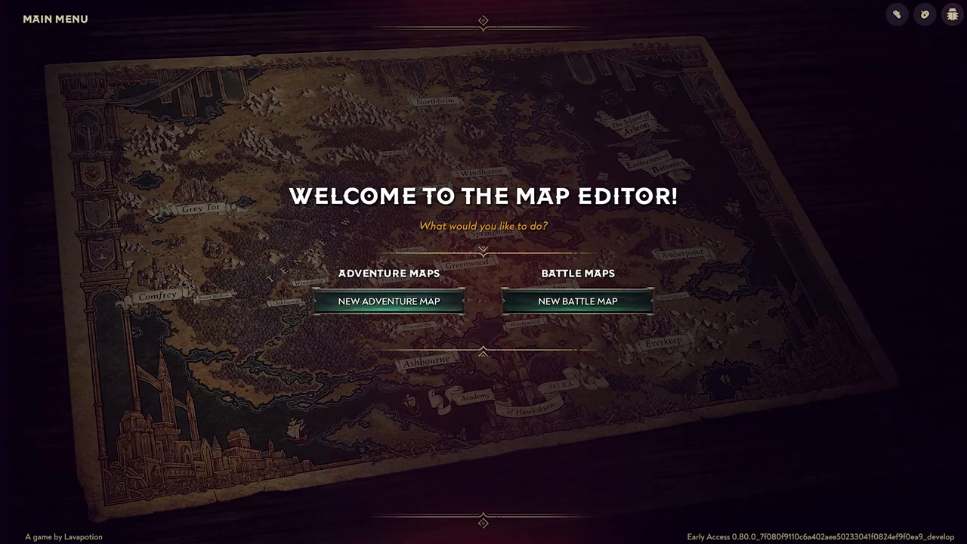
Step: Begin a new adventure map and start a new level from the File menu
click(390, 301)
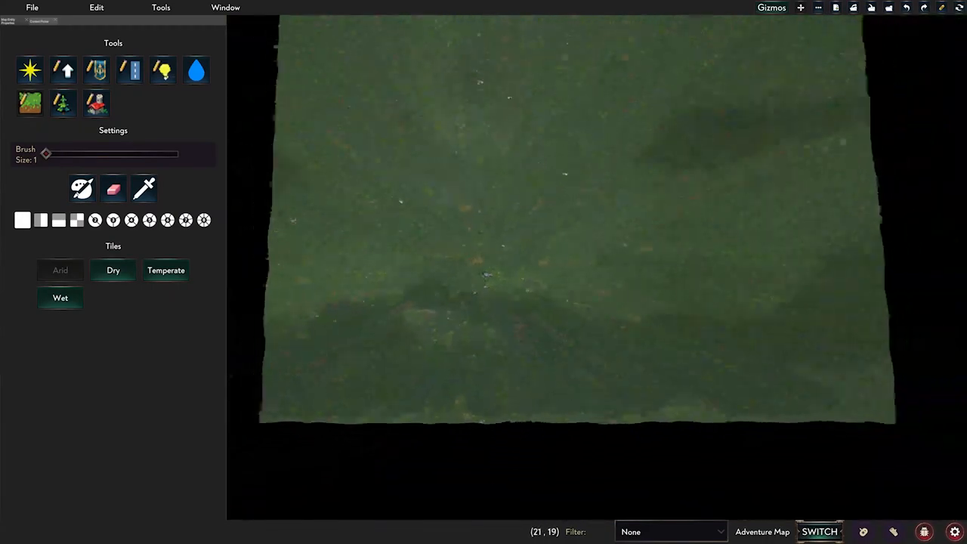
click(33, 6)
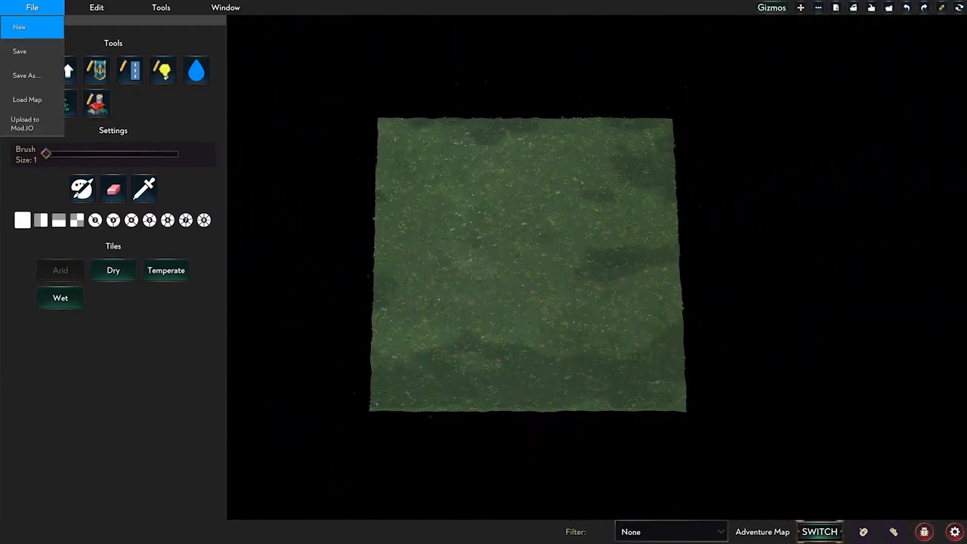
click(18, 27)
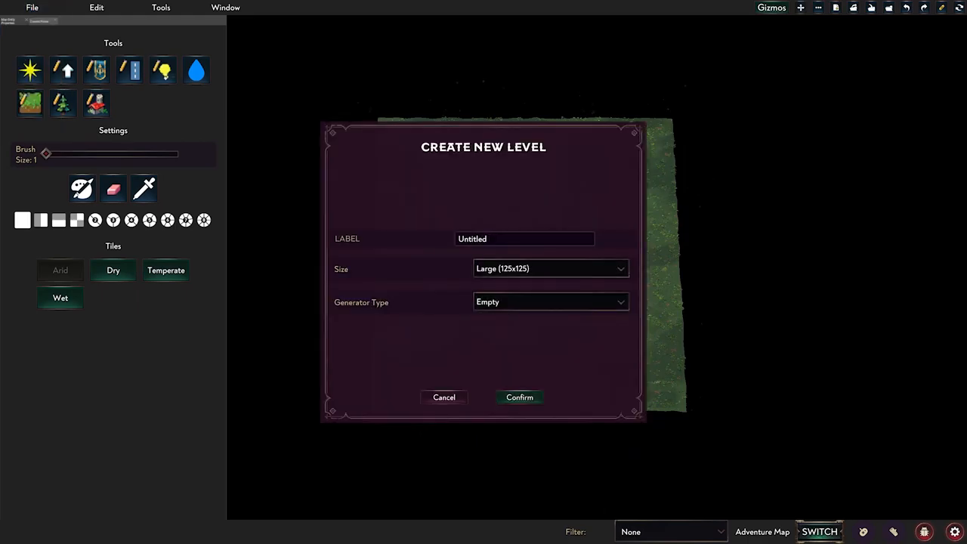
Step: Set the generator to Randomly Generated (WIP) with a 6 Players layout and confirm
click(550, 302)
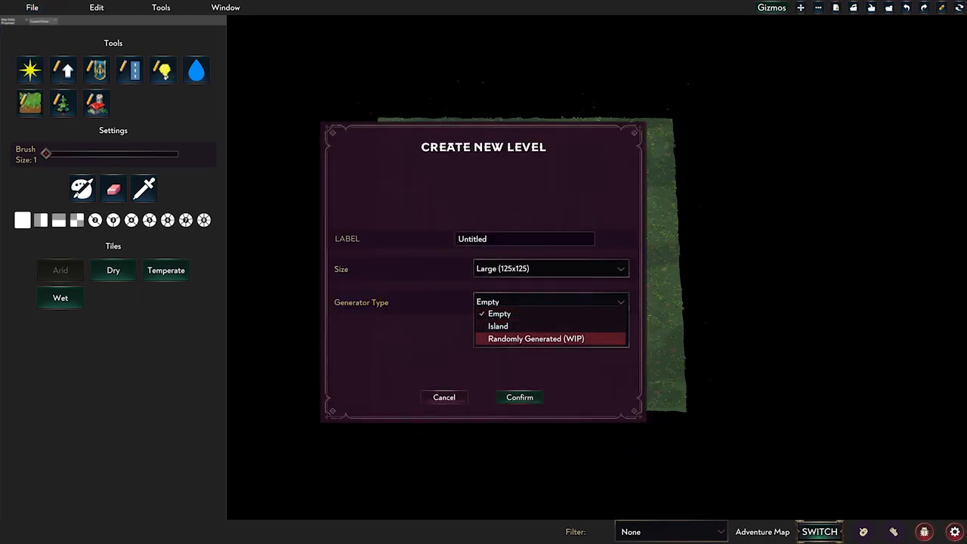
click(535, 338)
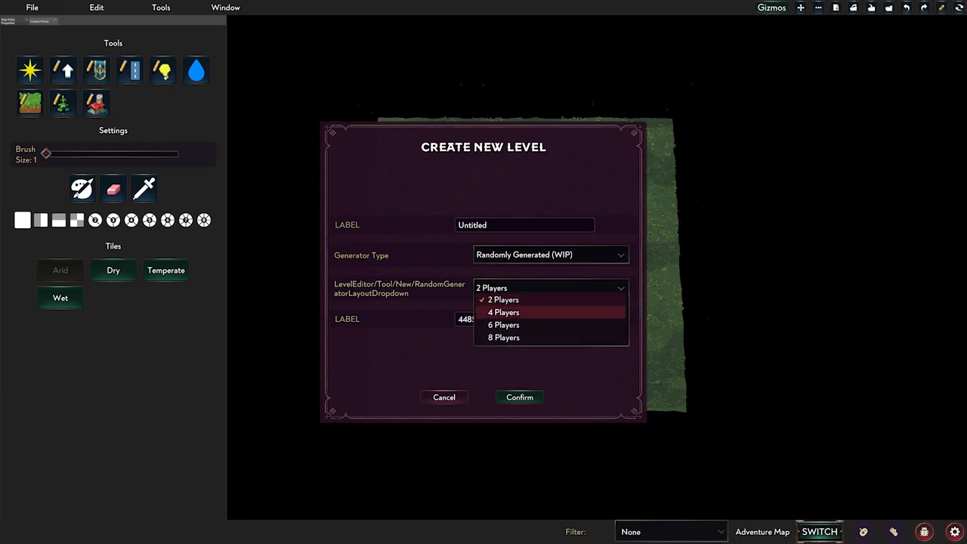
click(503, 325)
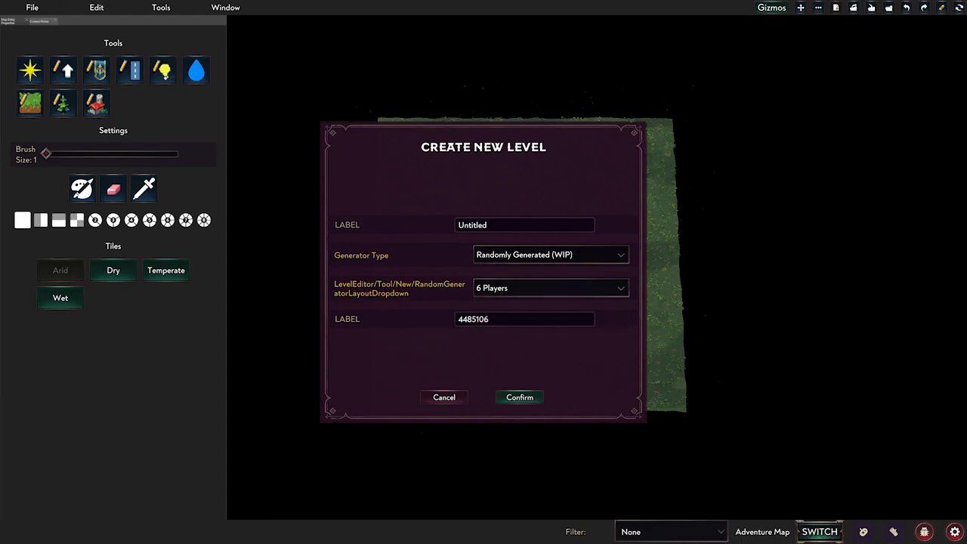
click(519, 396)
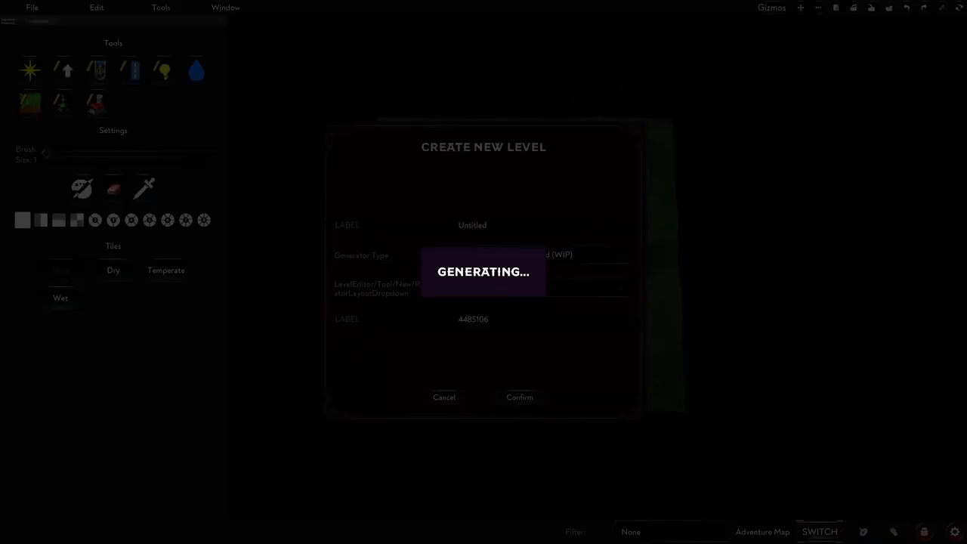
click(520, 395)
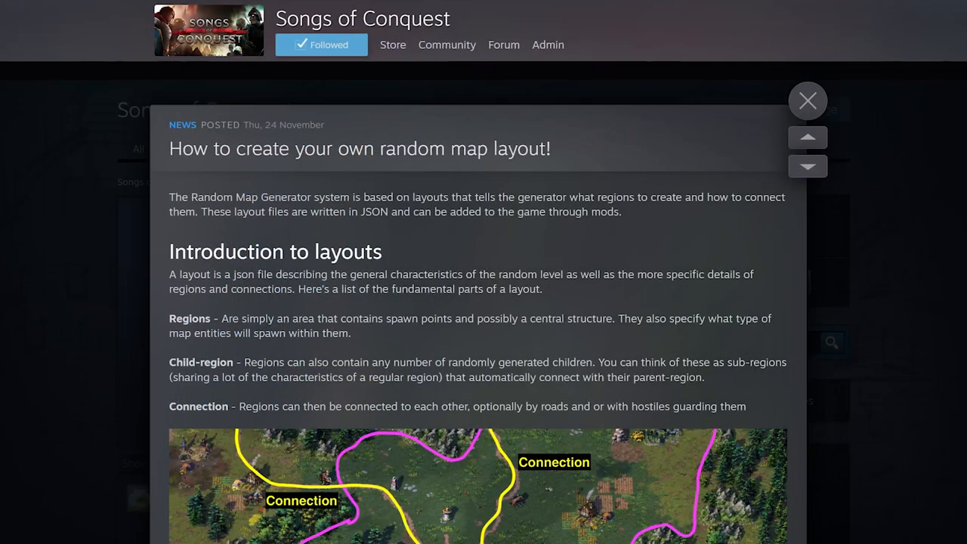
scroll(down, 3)
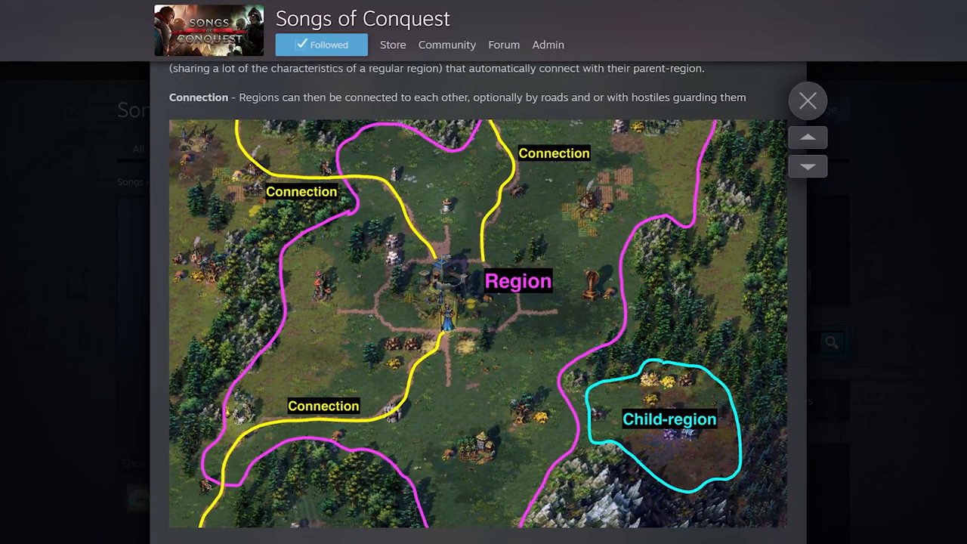
scroll(down, 3)
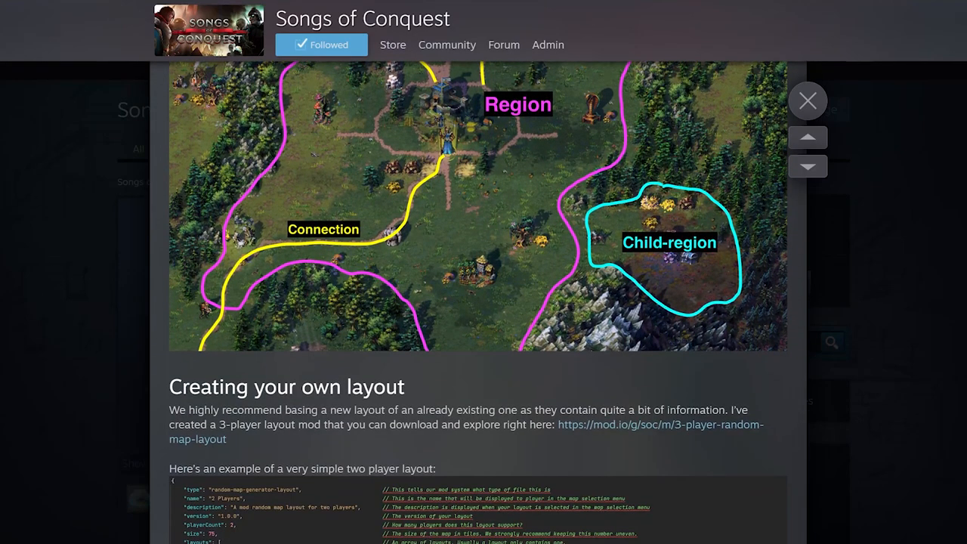
scroll(down, 3)
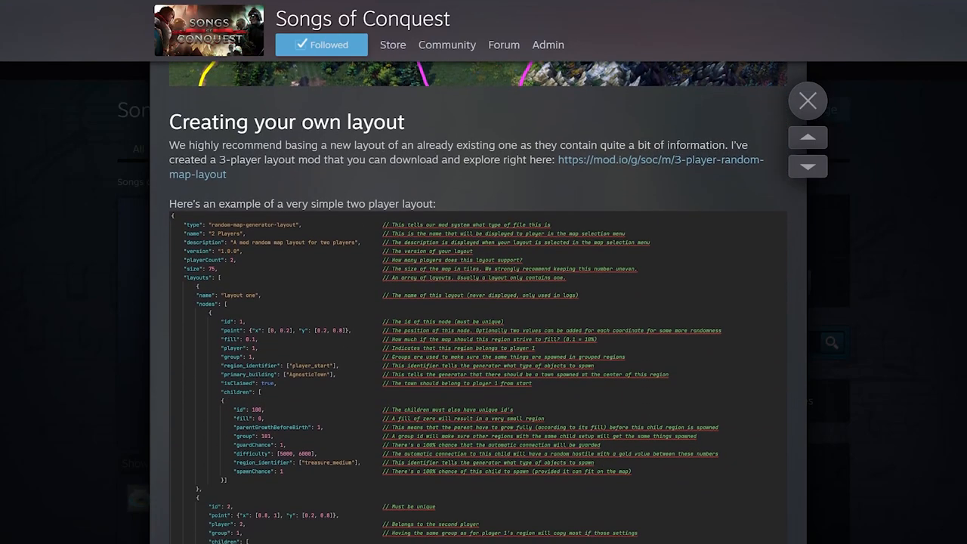
scroll(down, 3)
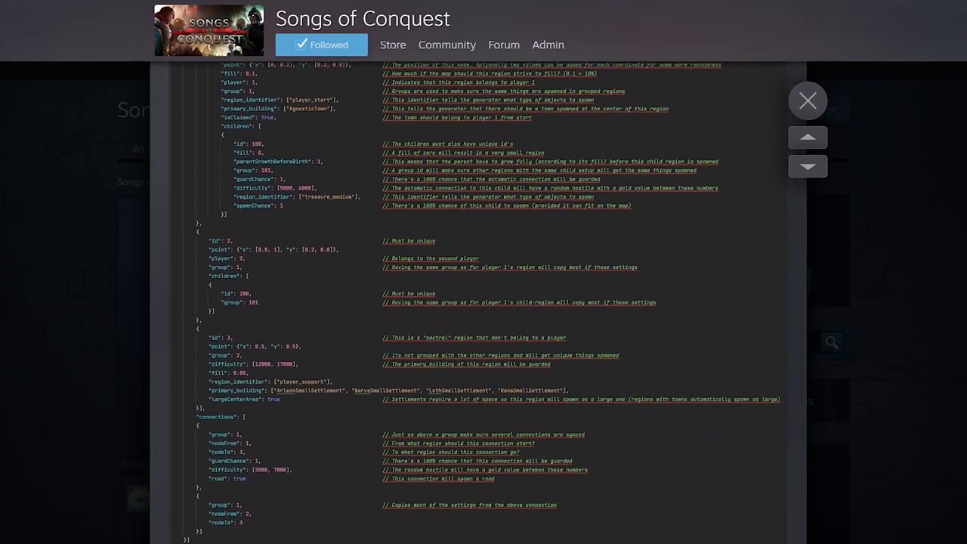
scroll(down, 3)
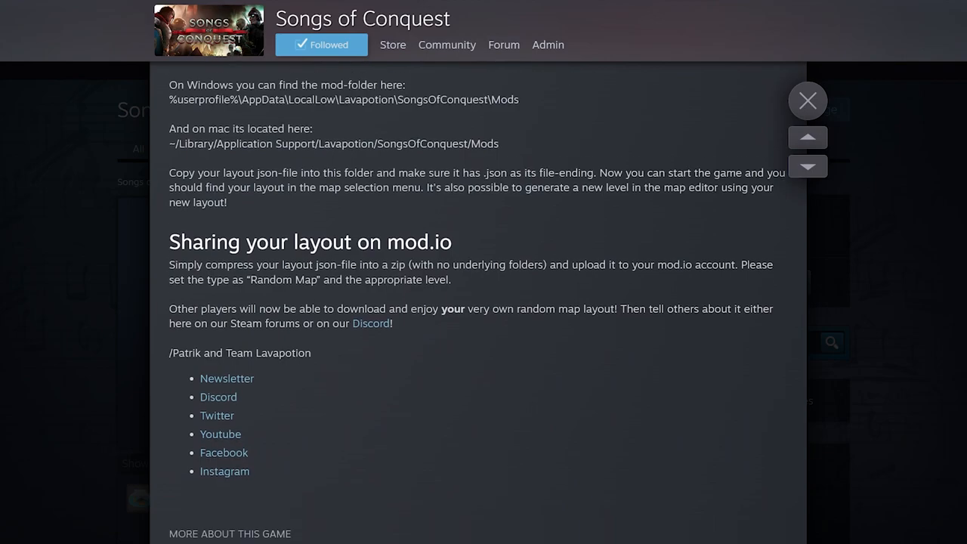
scroll(down, 3)
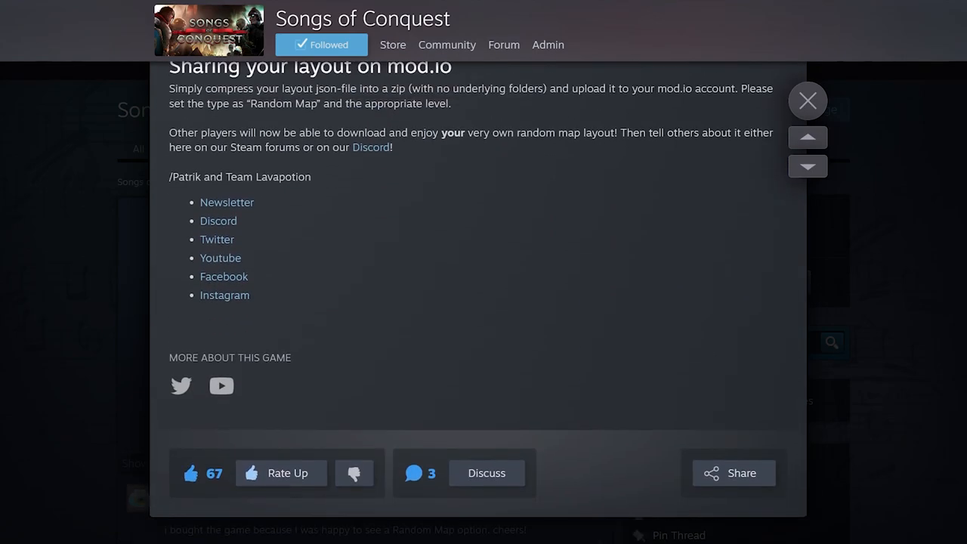
scroll(down, 3)
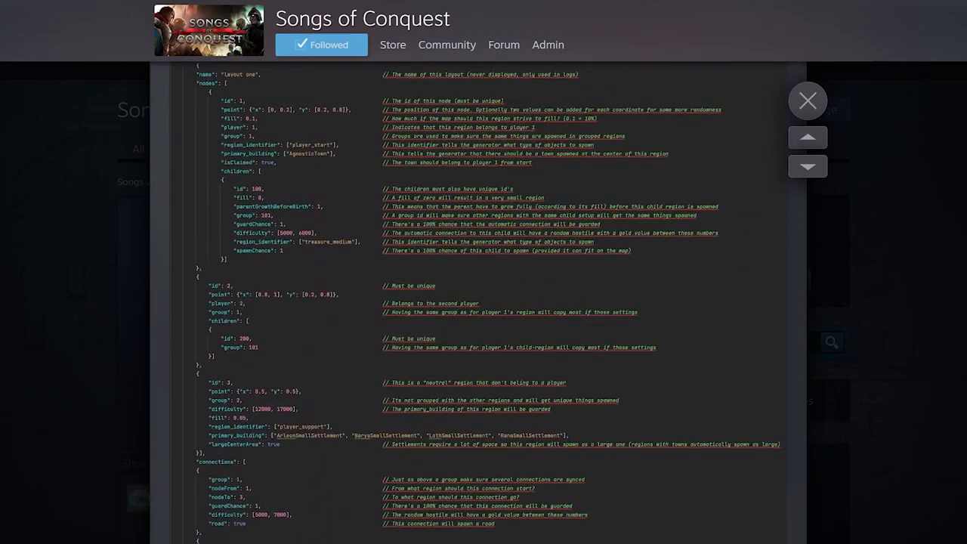